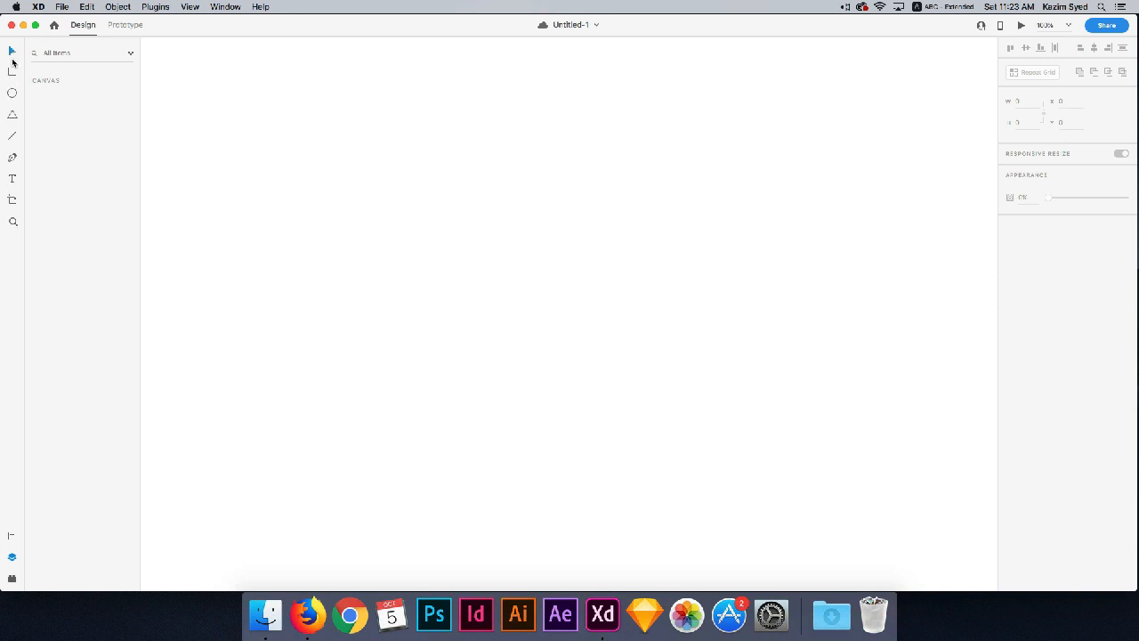
pyautogui.moveTo(13, 71)
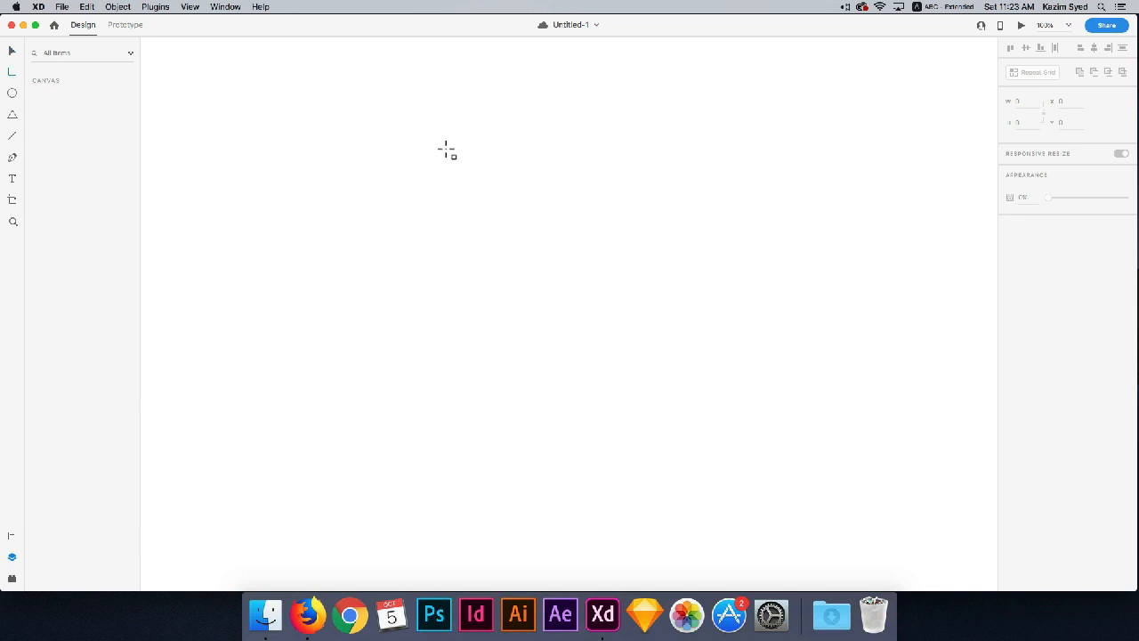
# Step: Draw a roughly 375 by 375 square near the canvas centre as Rectangle 1
pyautogui.moveTo(442, 142); pyautogui.dragTo(628, 333)
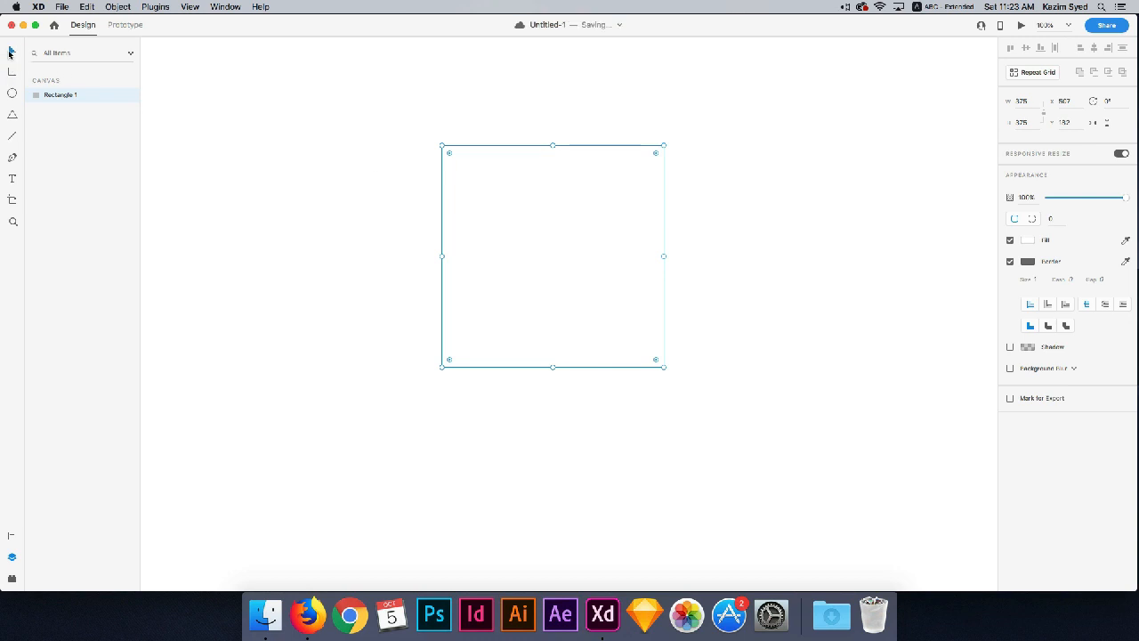
pyautogui.moveTo(460, 166)
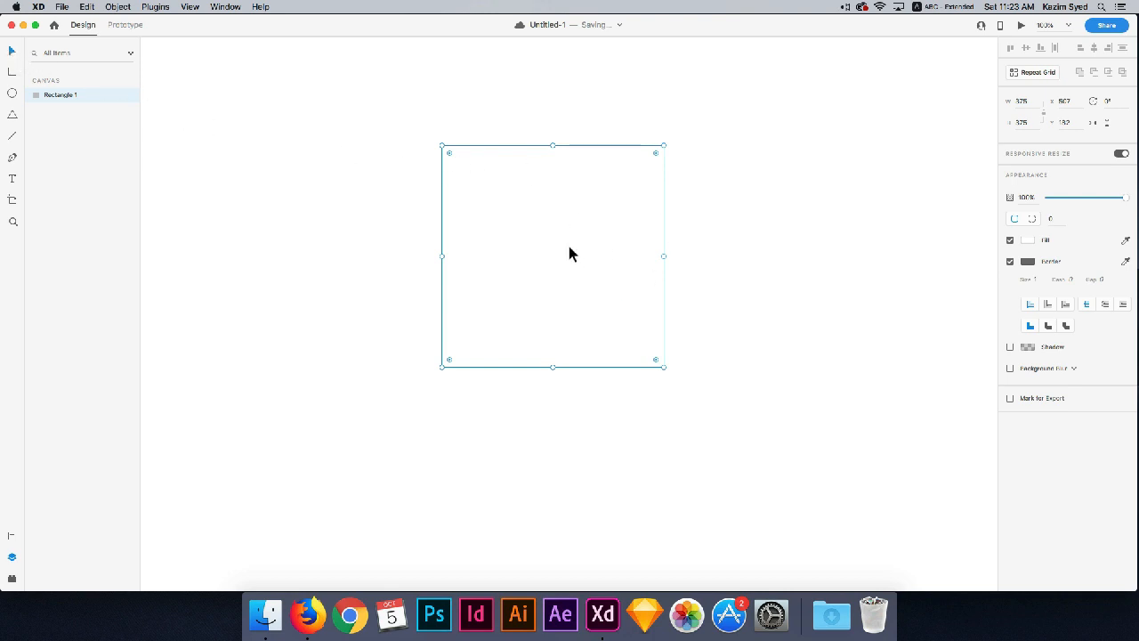
pyautogui.moveTo(561, 197)
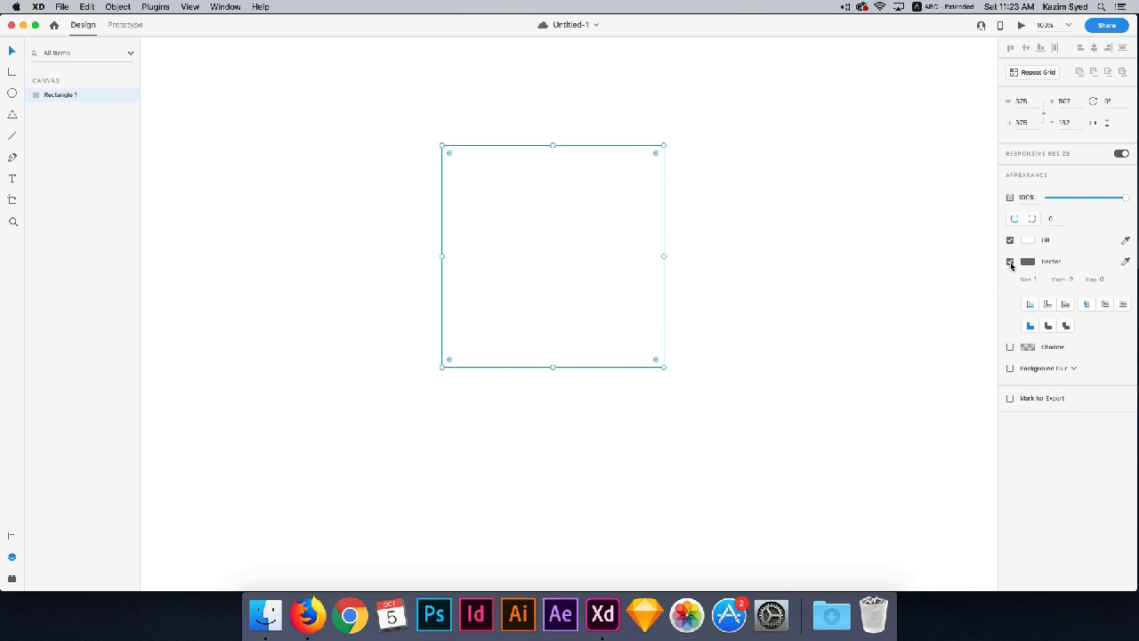
# Step: Remove the square's border and switch its fill to a linear gradient
pyautogui.click(1010, 261)
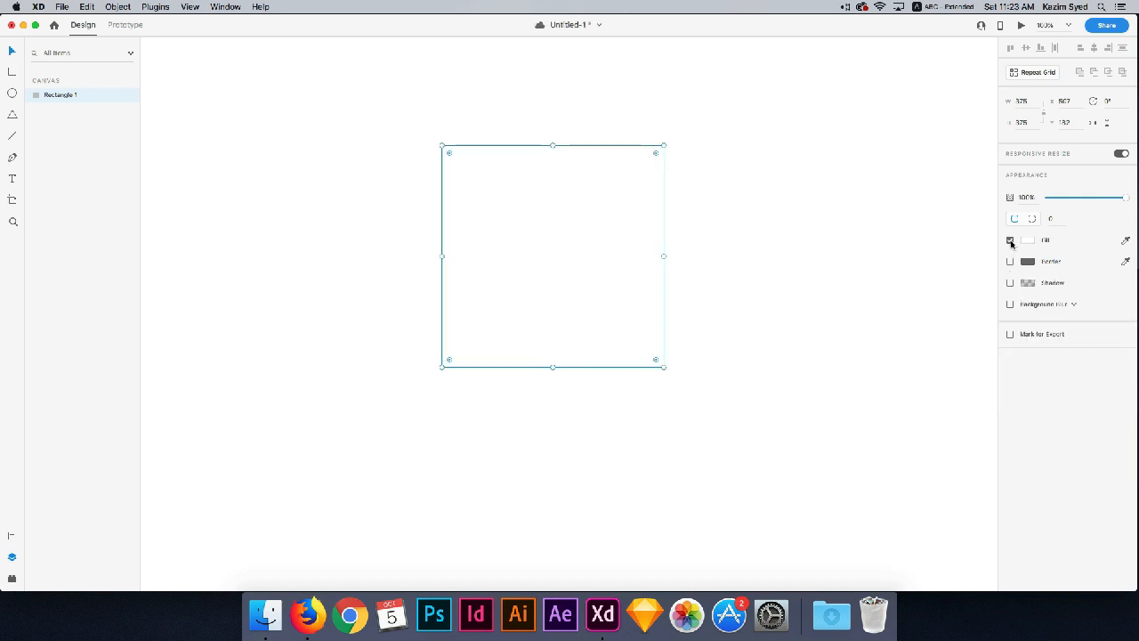
pyautogui.click(1011, 240)
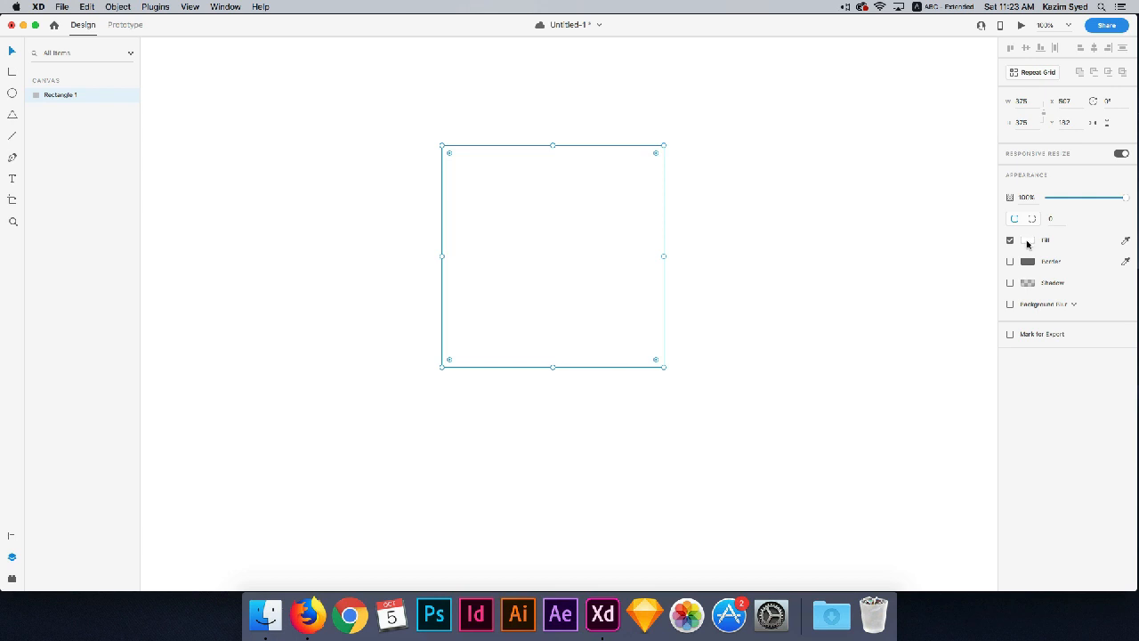
pyautogui.click(1028, 240)
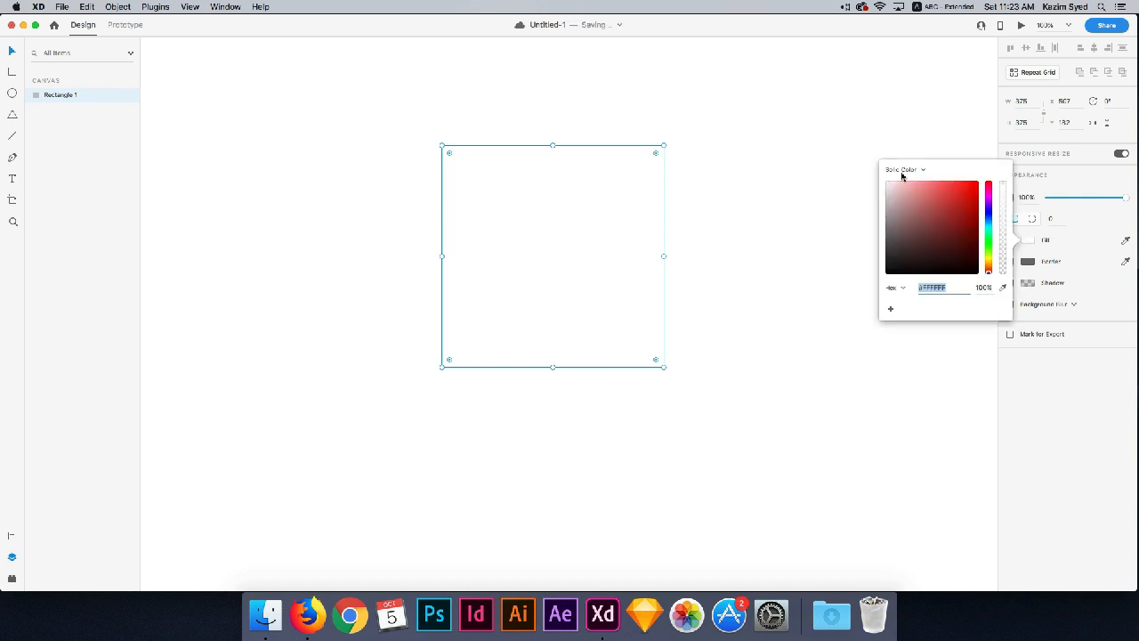
pyautogui.moveTo(897, 175)
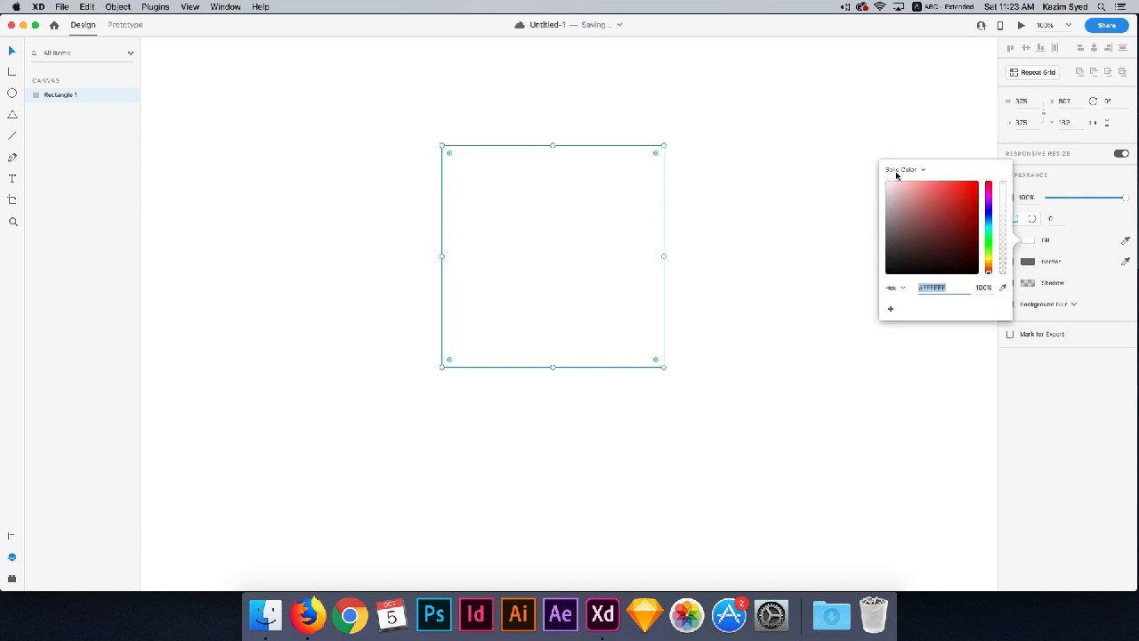
pyautogui.click(904, 169)
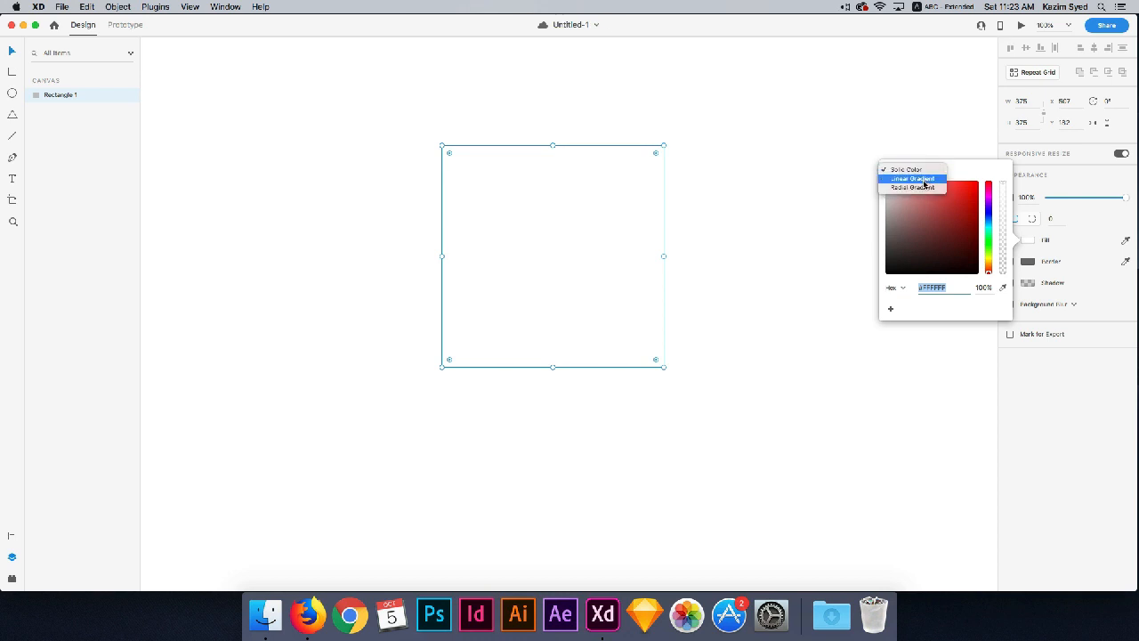
pyautogui.click(911, 178)
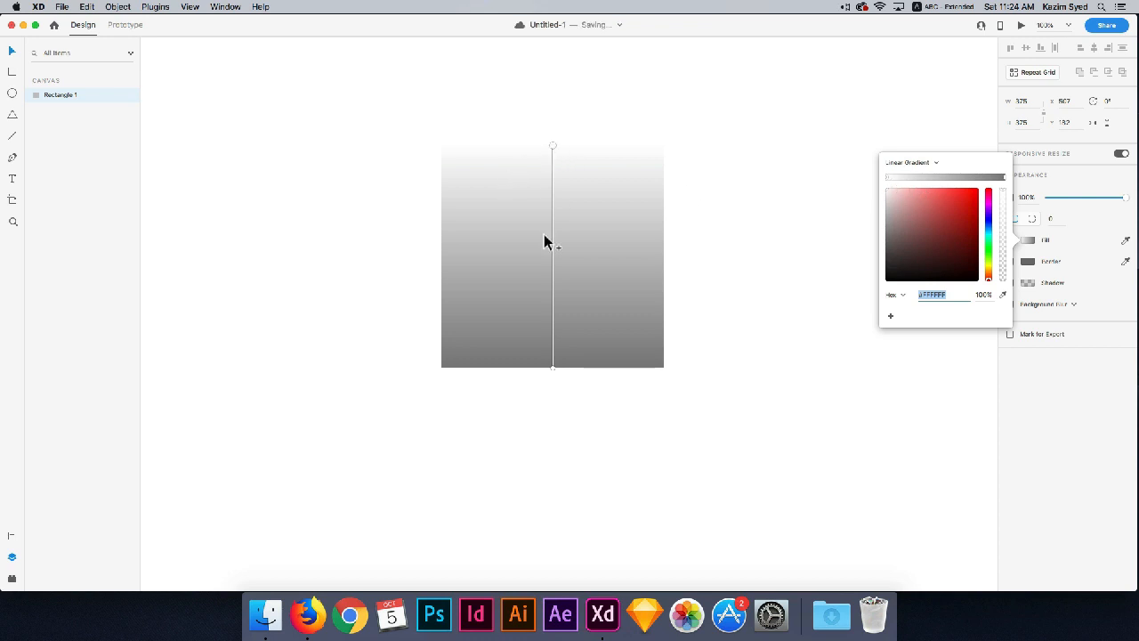
pyautogui.moveTo(560, 178)
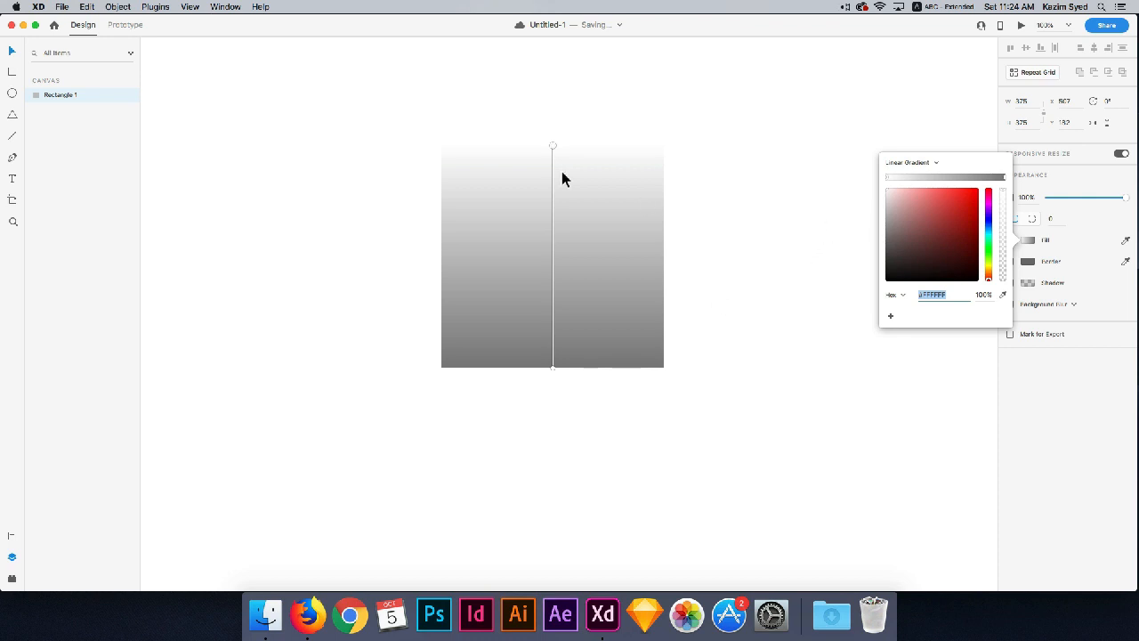
pyautogui.moveTo(887, 179)
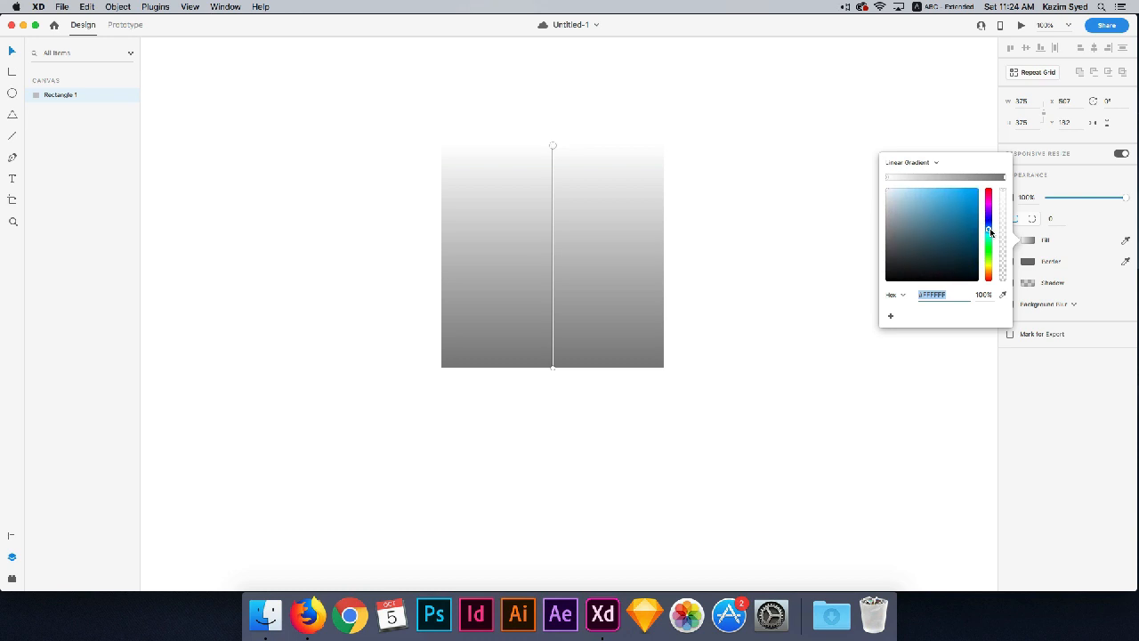
# Step: Set the gradient stops to light blue at top and deep blue at bottom
pyautogui.click(932, 195)
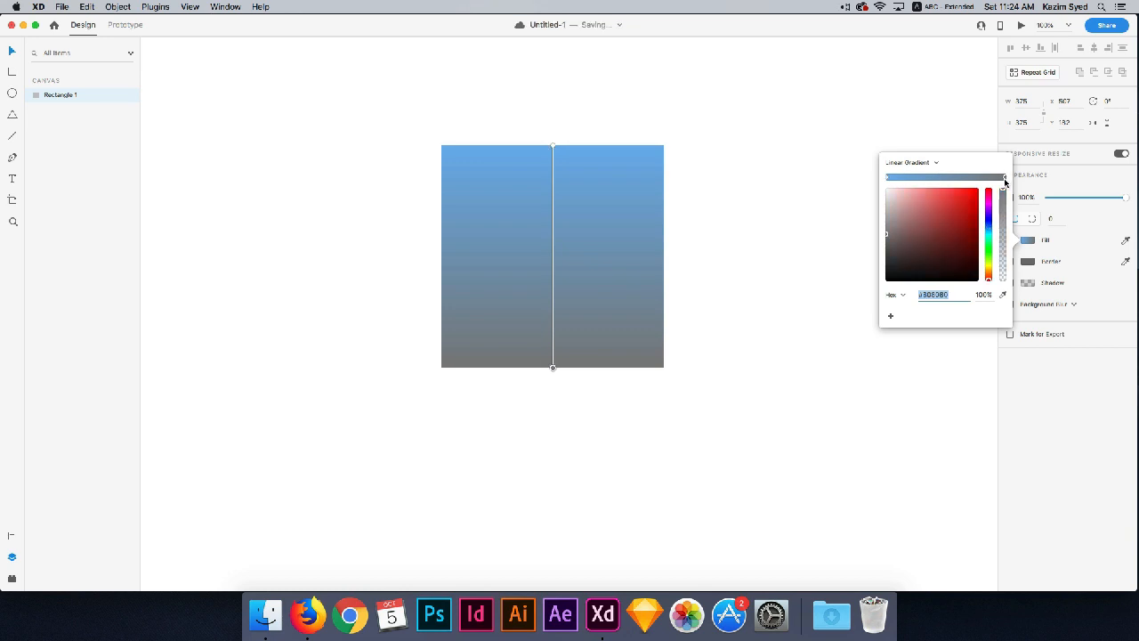
pyautogui.click(990, 234)
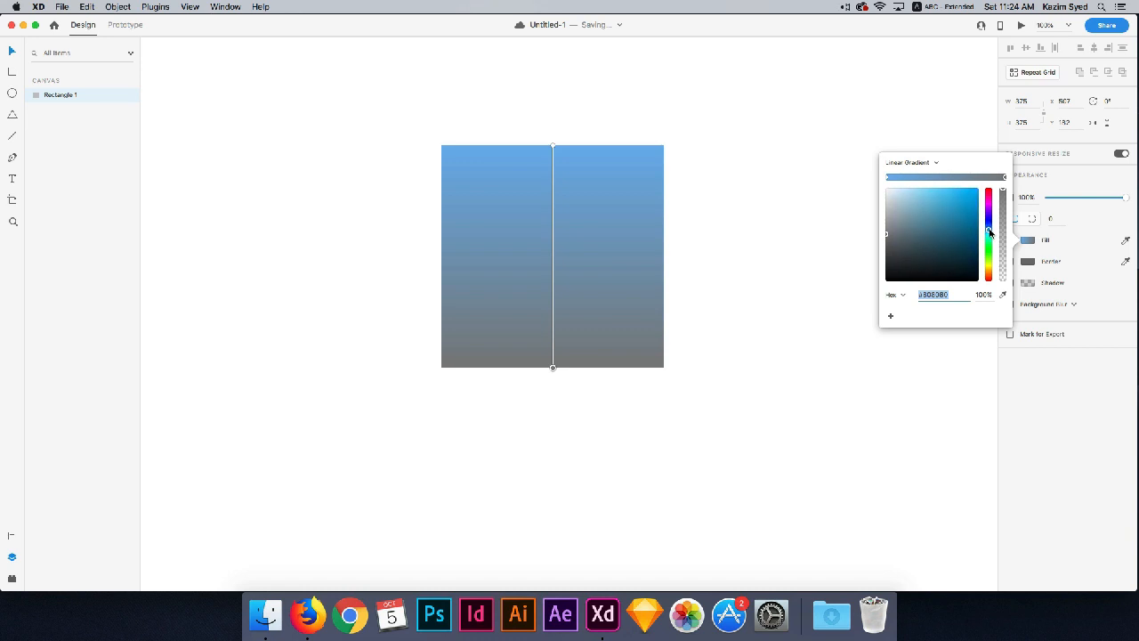
pyautogui.click(957, 215)
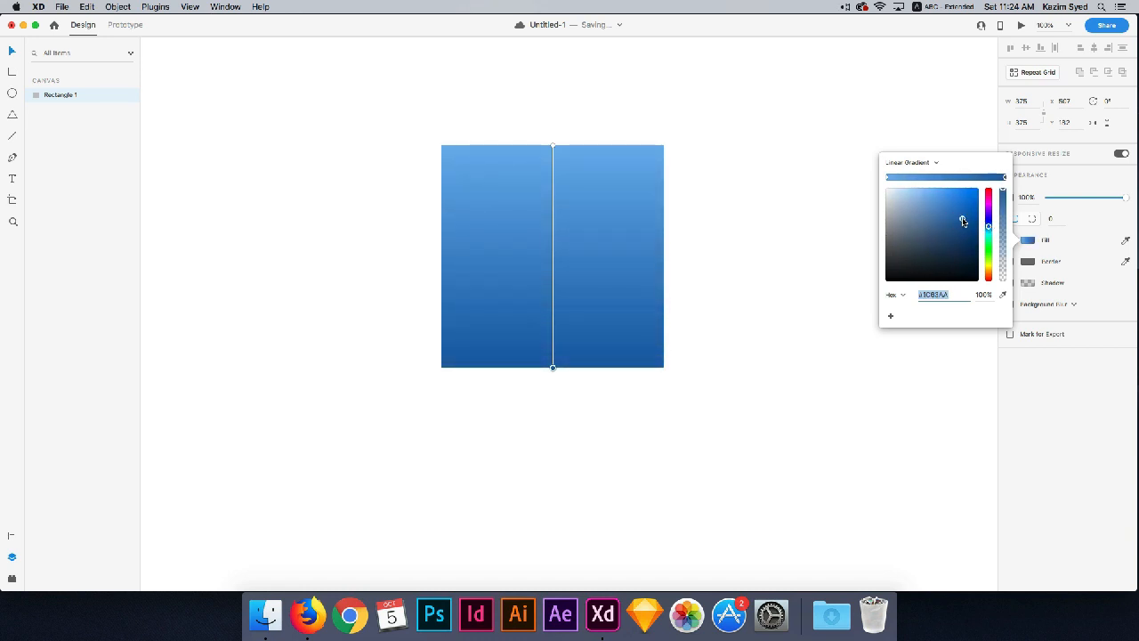
pyautogui.click(967, 215)
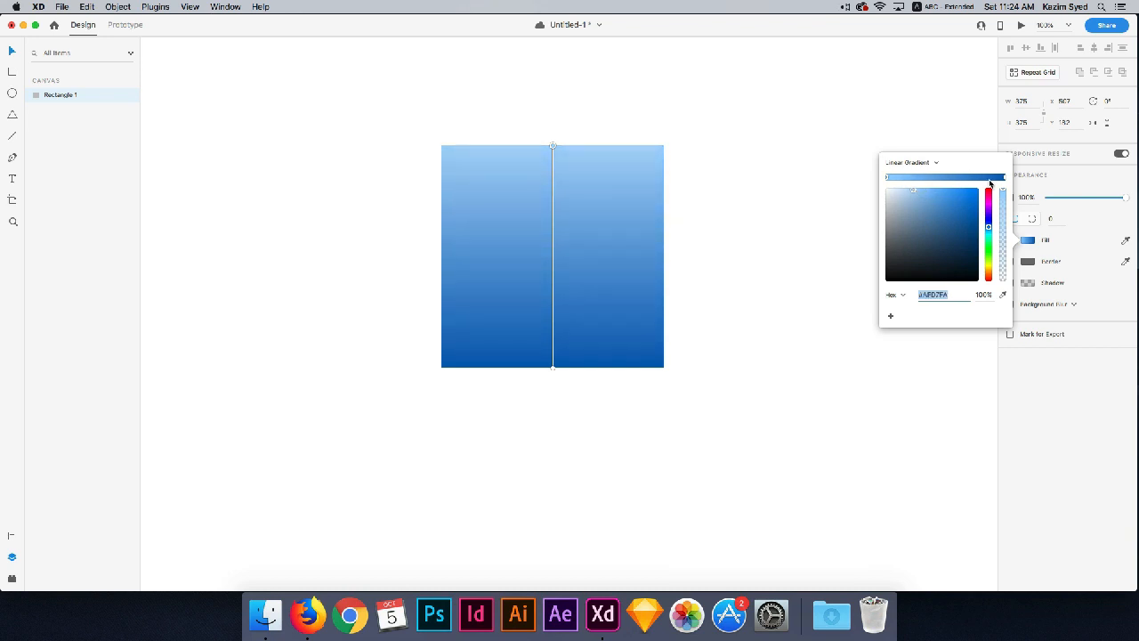
pyautogui.moveTo(783, 234)
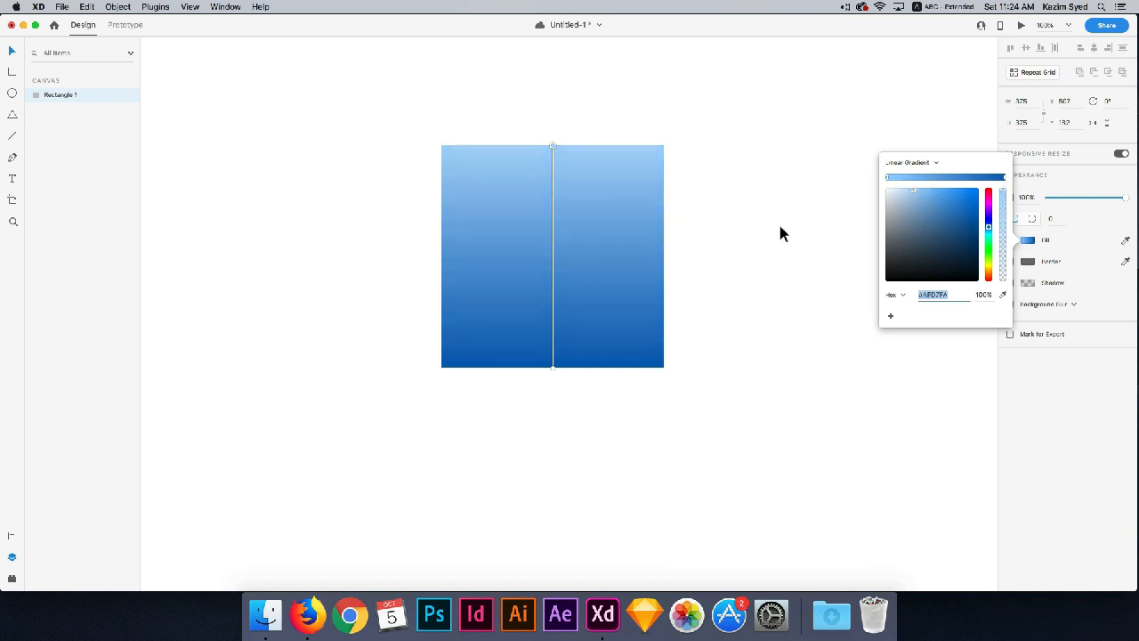
pyautogui.moveTo(725, 223)
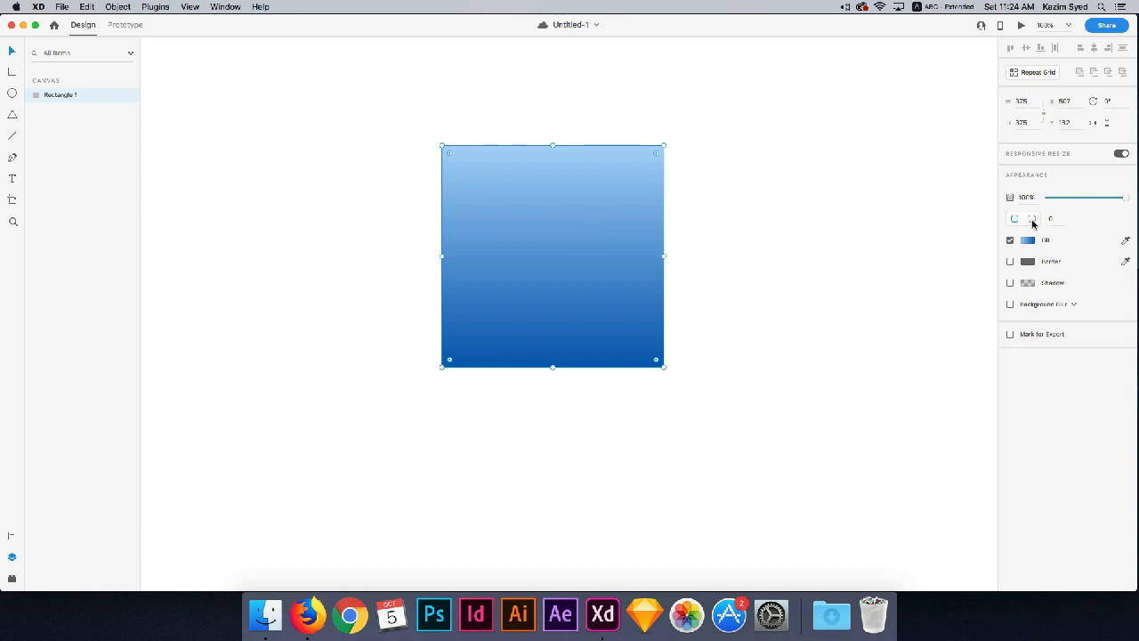
pyautogui.moveTo(1033, 219)
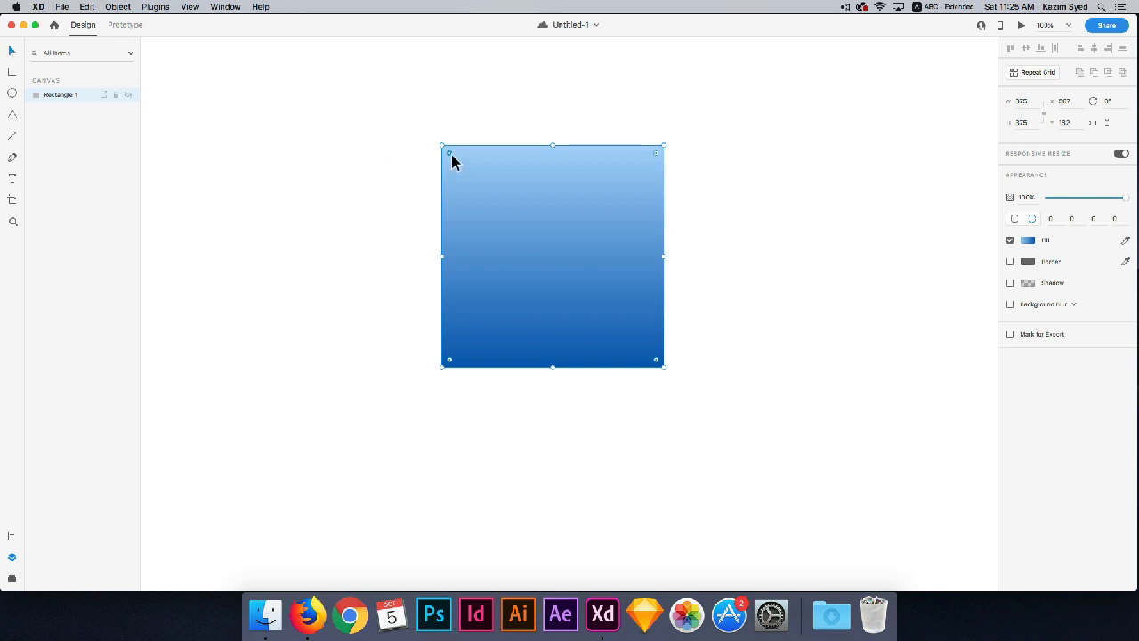
pyautogui.moveTo(660, 162)
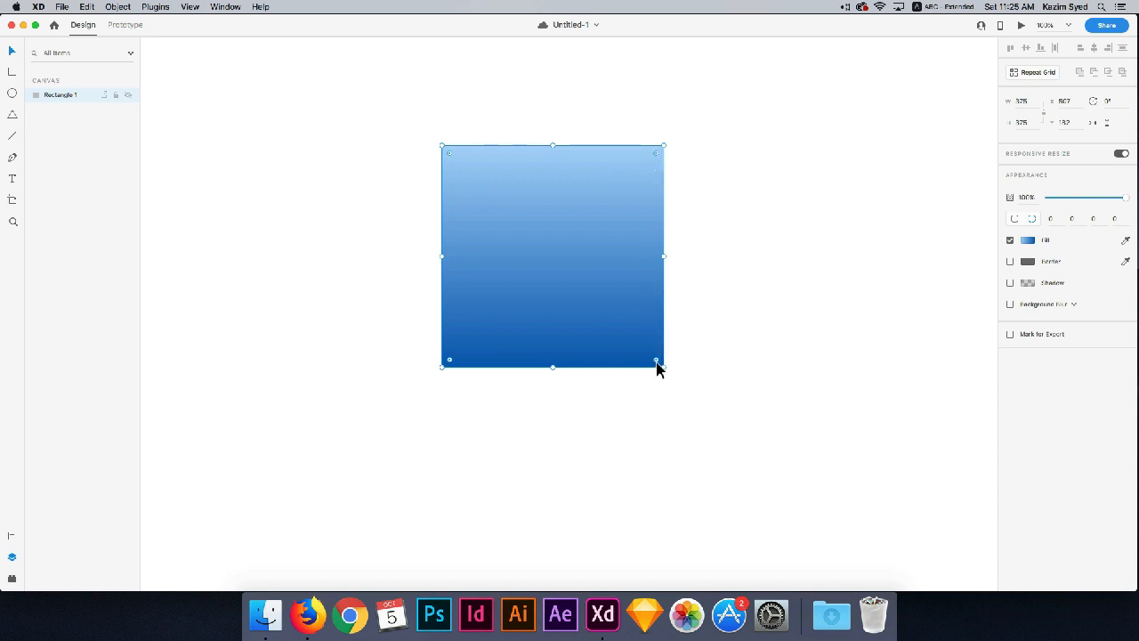
pyautogui.moveTo(452, 163)
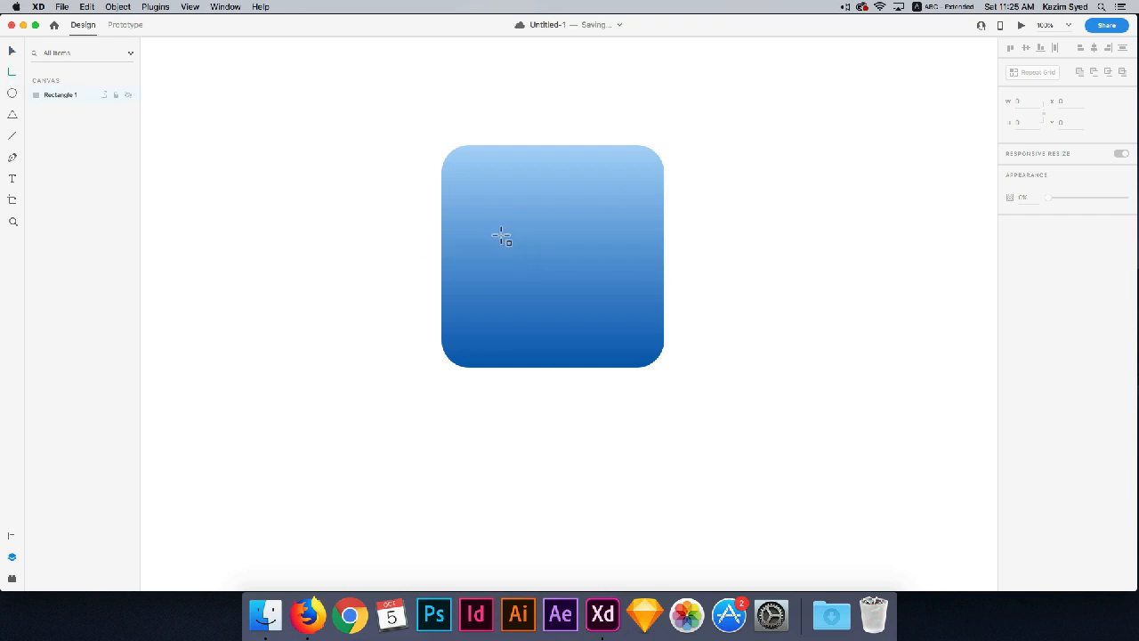
# Step: Draw a white pill across the square's middle, then stretch it wider and lower
pyautogui.moveTo(501, 234); pyautogui.dragTo(608, 293)
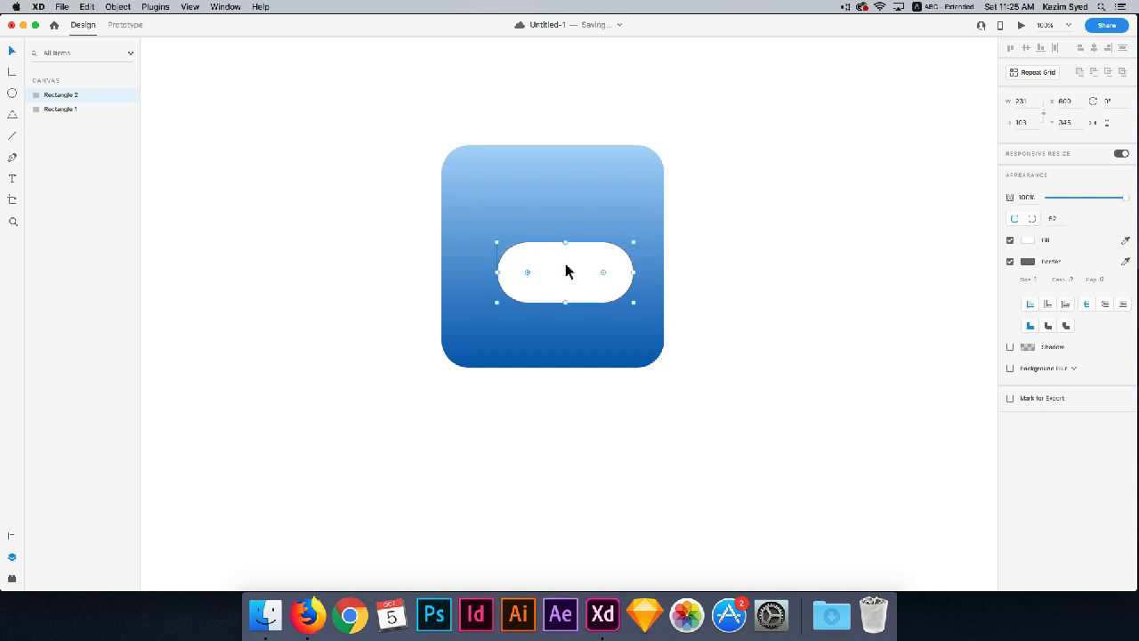
pyautogui.moveTo(570, 310)
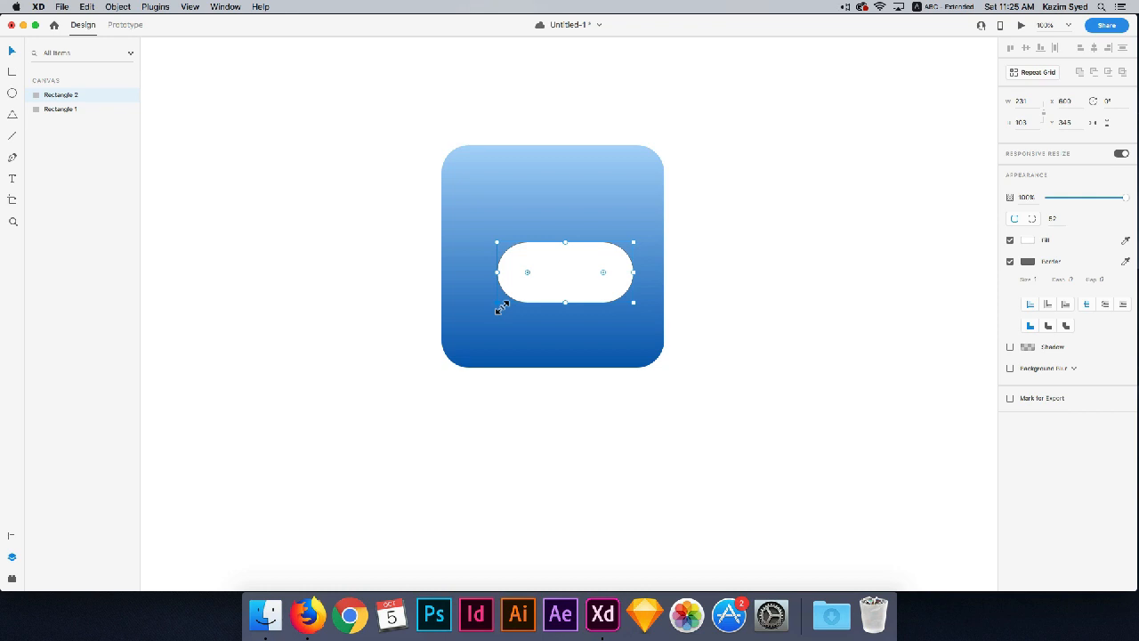
pyautogui.moveTo(497, 302); pyautogui.dragTo(481, 318)
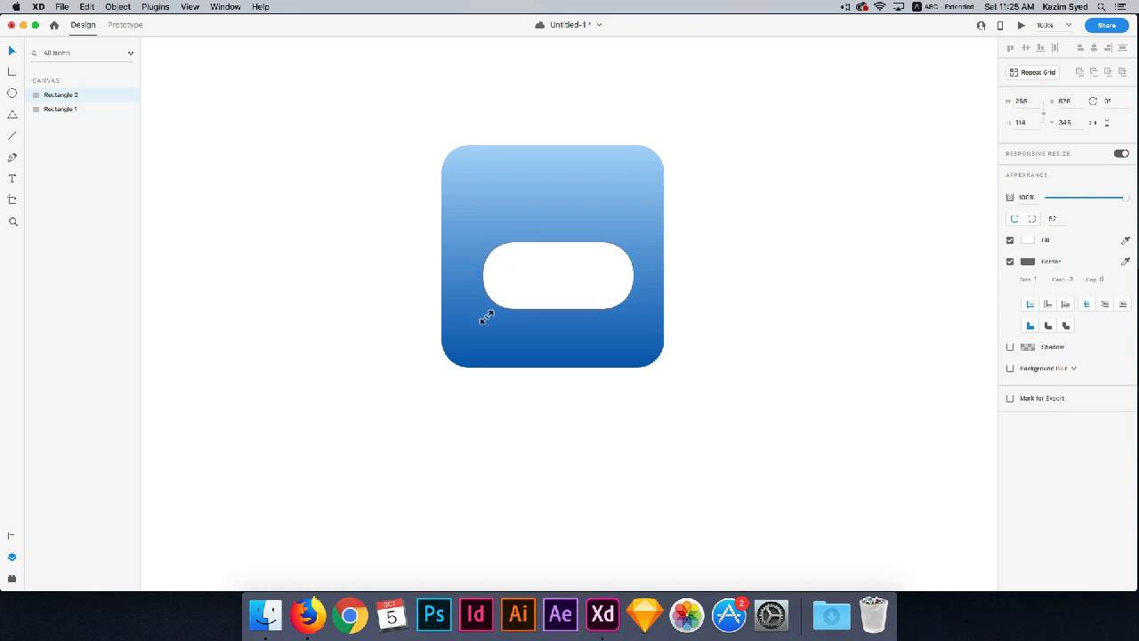
pyautogui.click(556, 274)
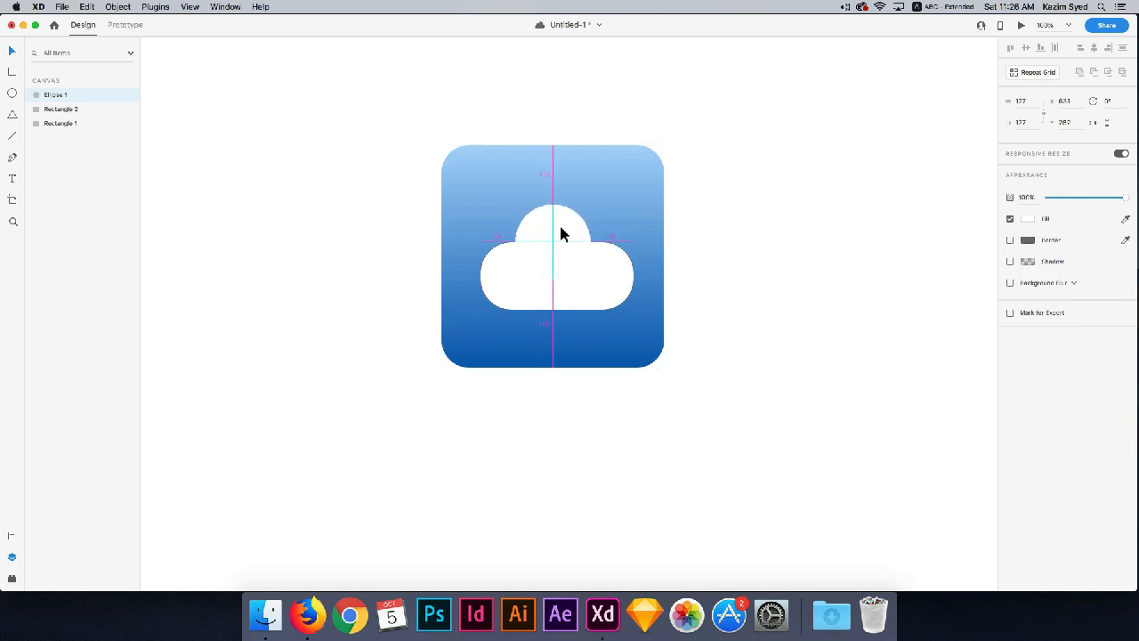
# Step: Group the white circle and pill into Group 1 and select the cloud
pyautogui.click(552, 222)
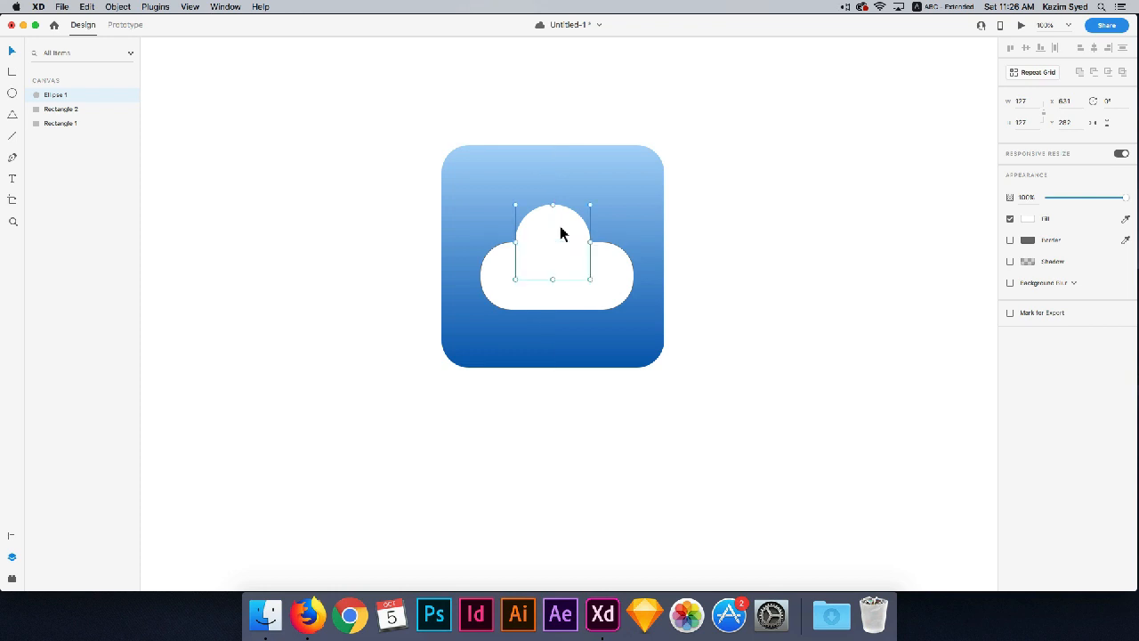
pyautogui.moveTo(619, 283)
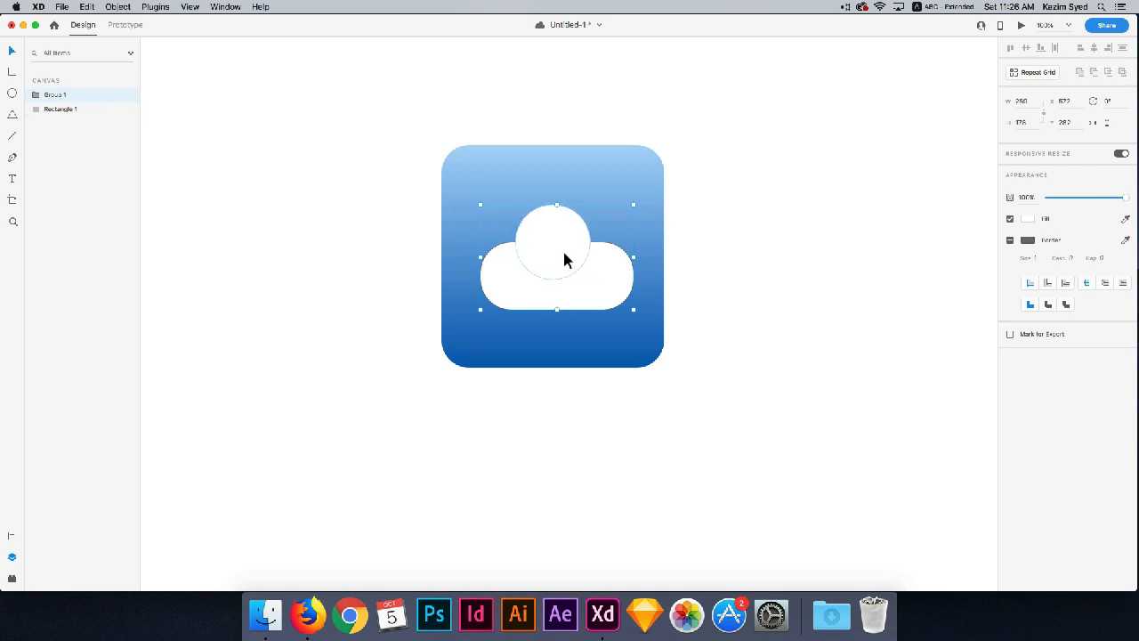
pyautogui.rightClick(570, 260)
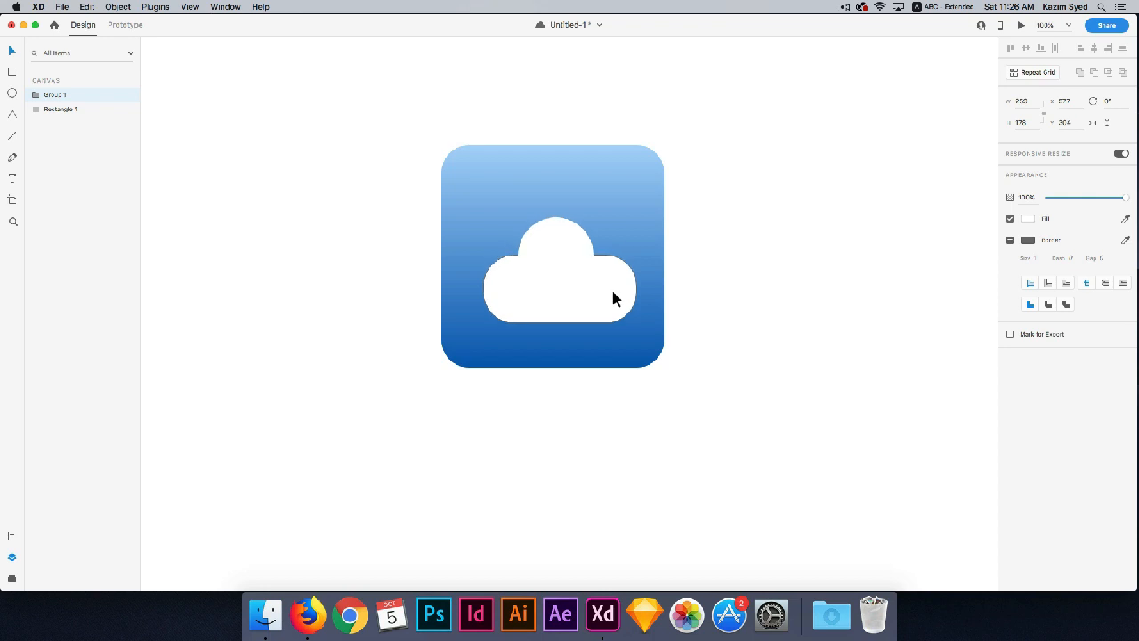
pyautogui.click(559, 284)
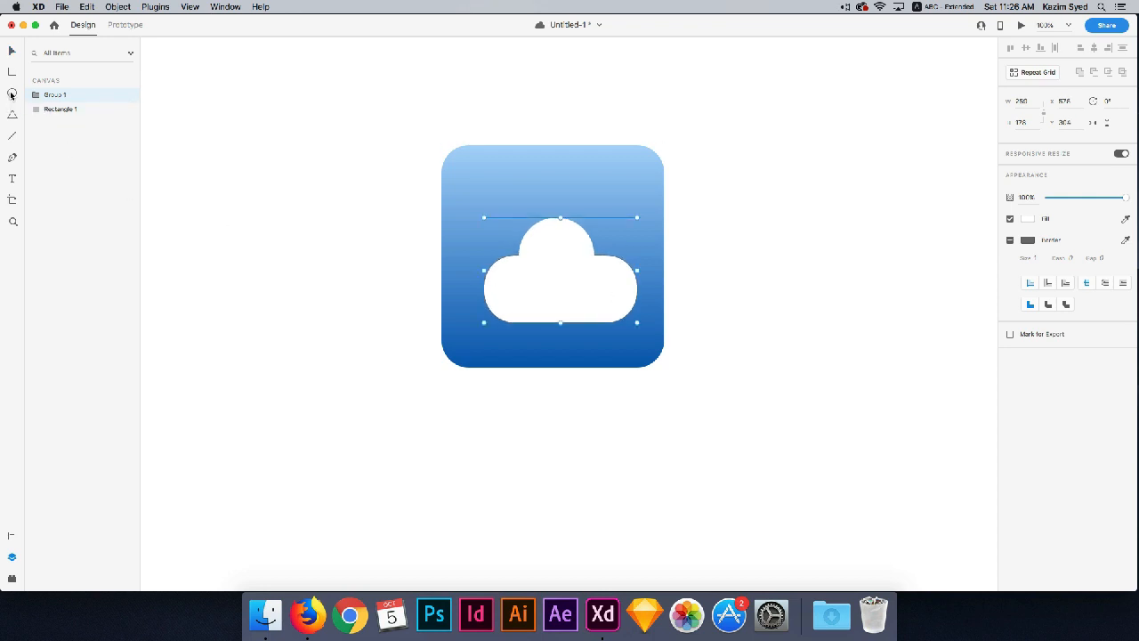
# Step: Draw a borderless yellow circle at the square's upper left as the sun
pyautogui.click(12, 94)
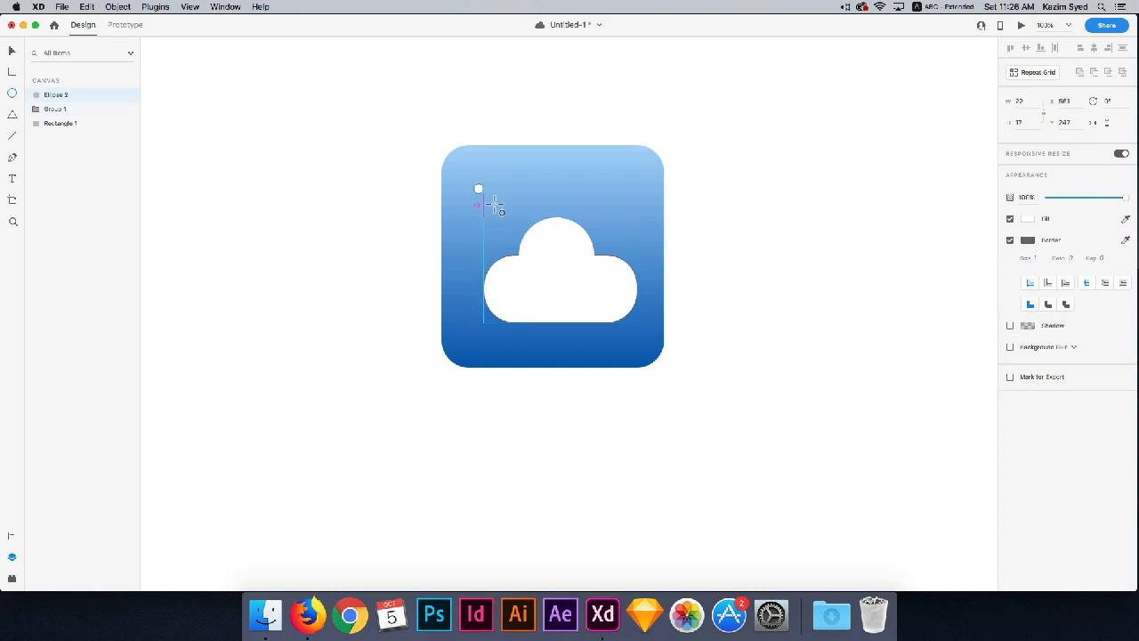
pyautogui.moveTo(479, 188); pyautogui.dragTo(583, 284)
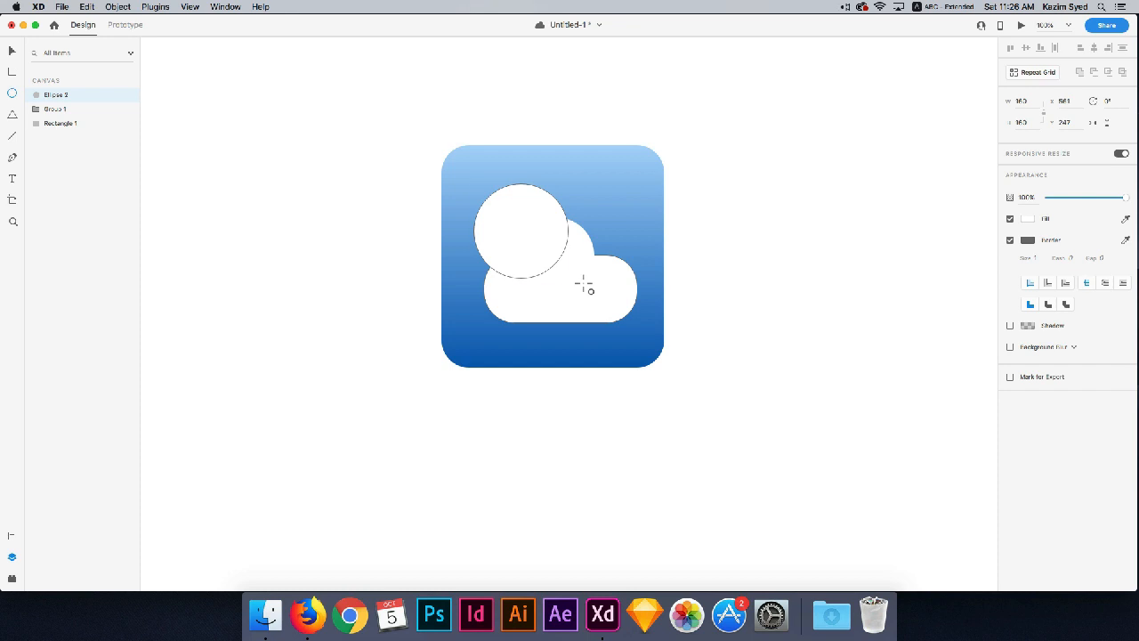
pyautogui.click(521, 232)
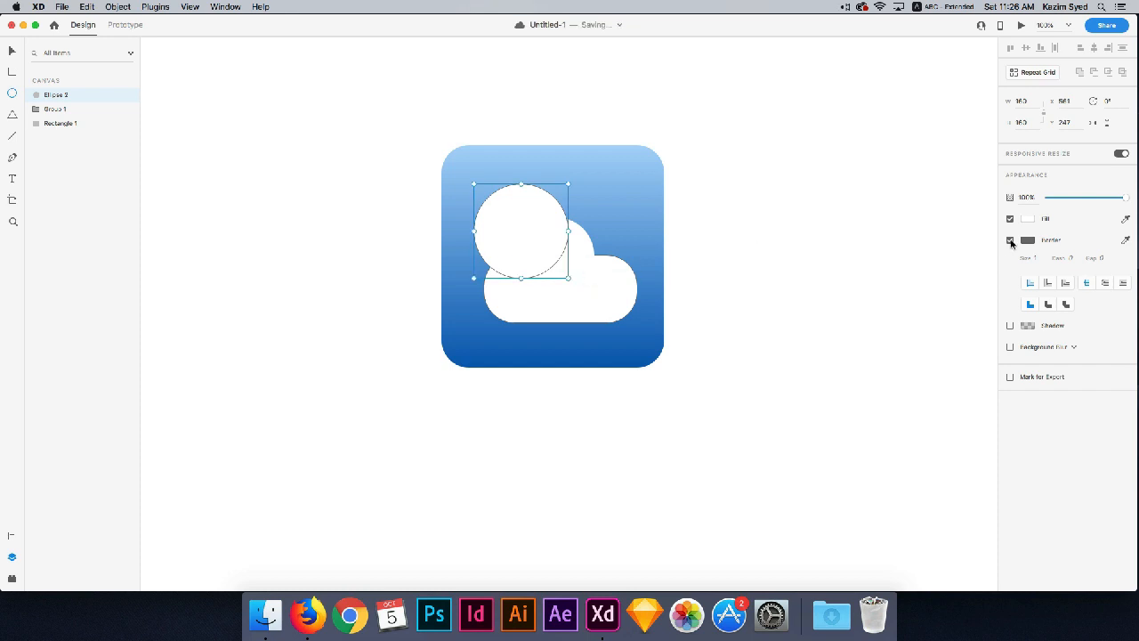
pyautogui.click(1010, 240)
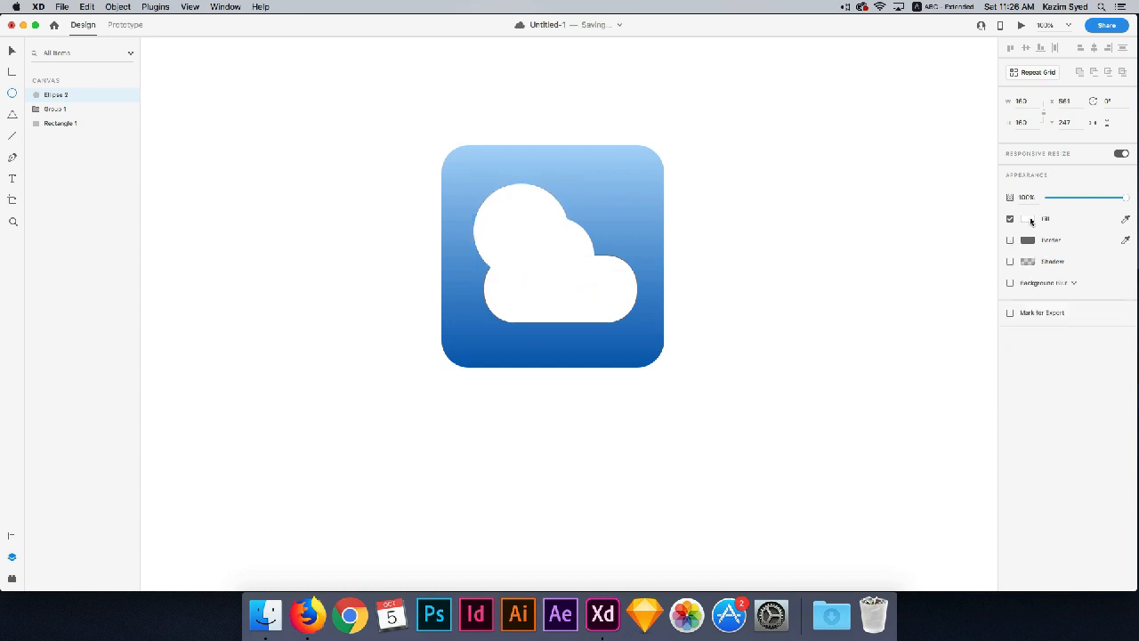
pyautogui.click(1027, 219)
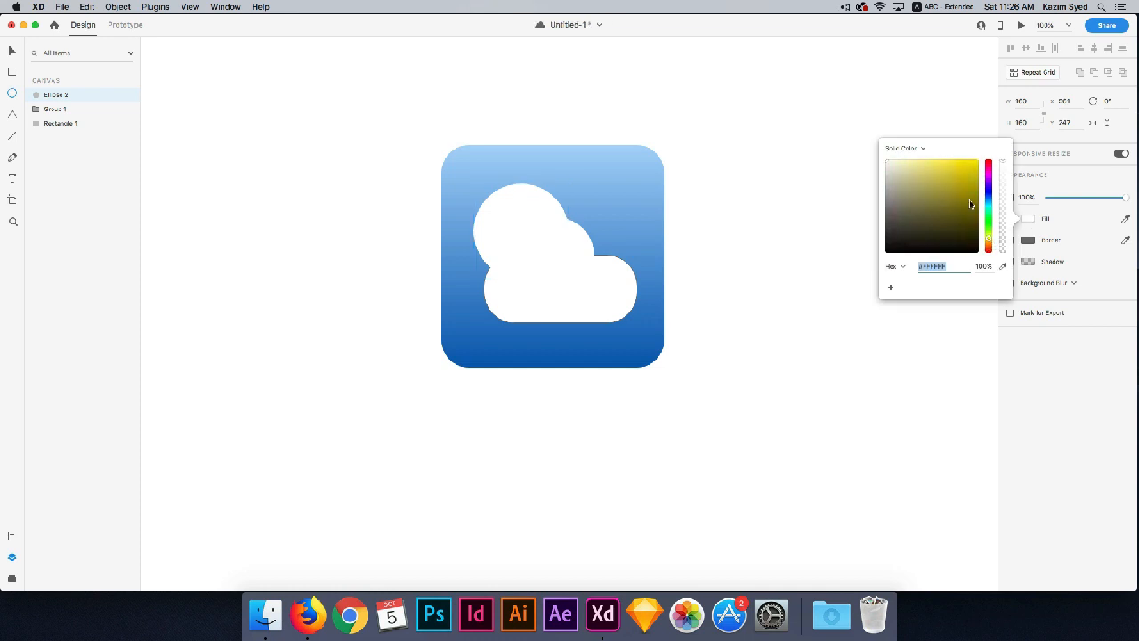
pyautogui.click(978, 174)
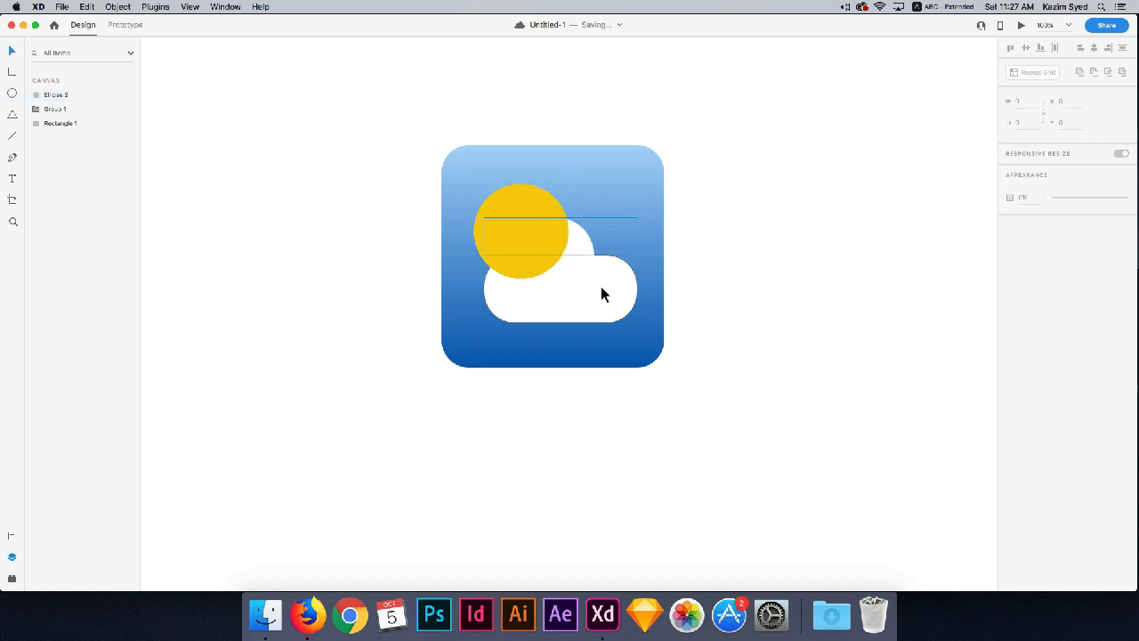
# Step: Bring the cloud Group 1 to the front, over the yellow sun
pyautogui.rightClick(592, 283)
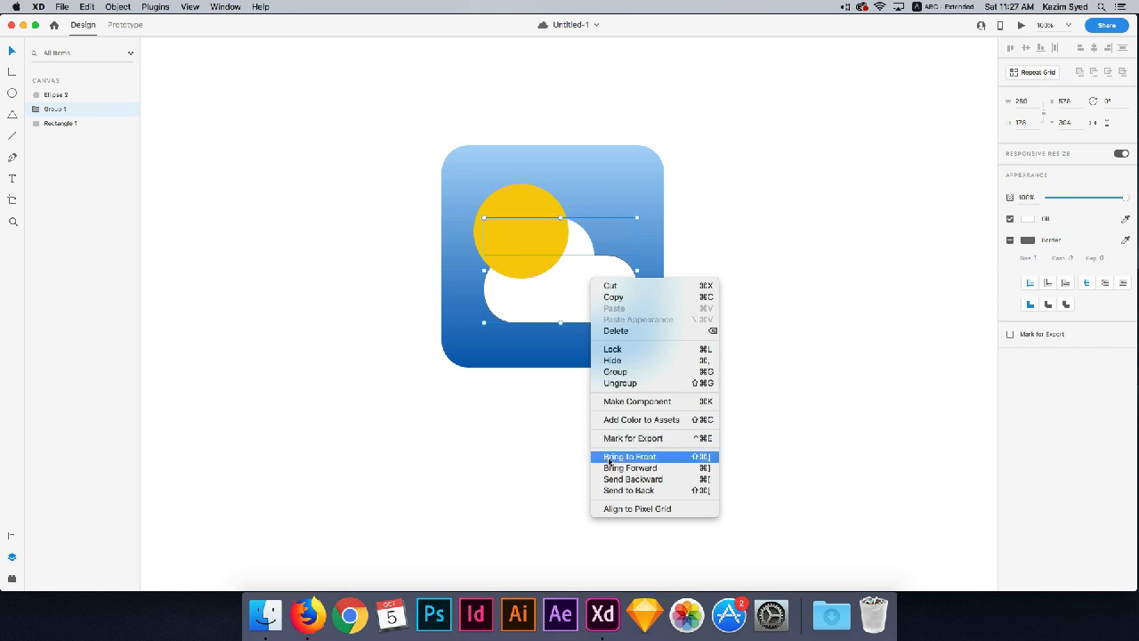
pyautogui.click(630, 456)
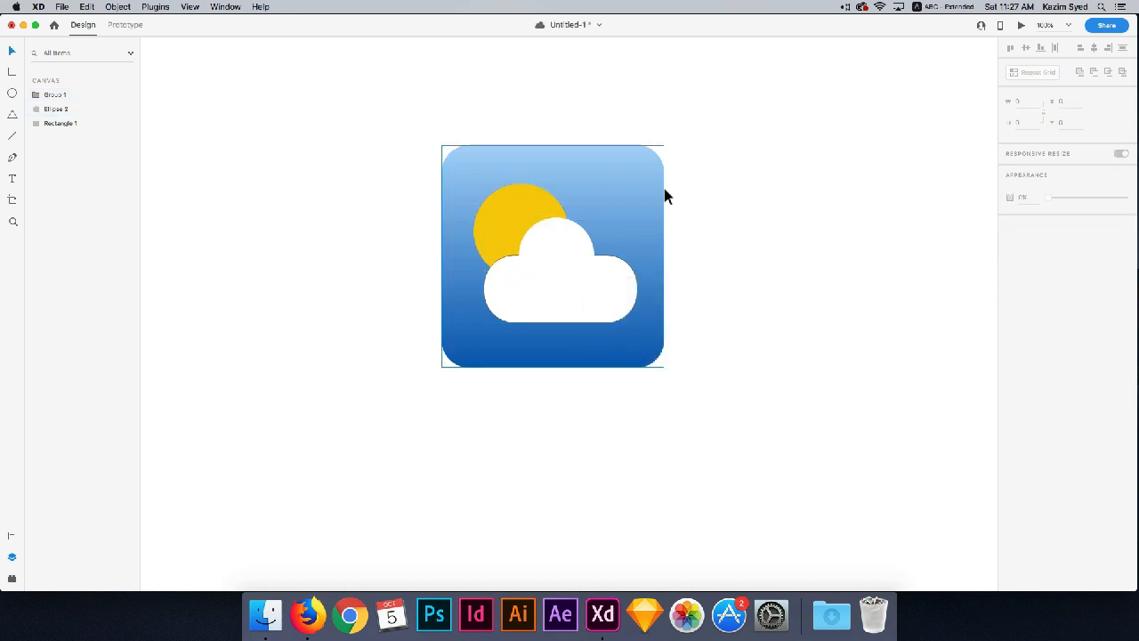
pyautogui.moveTo(481, 207)
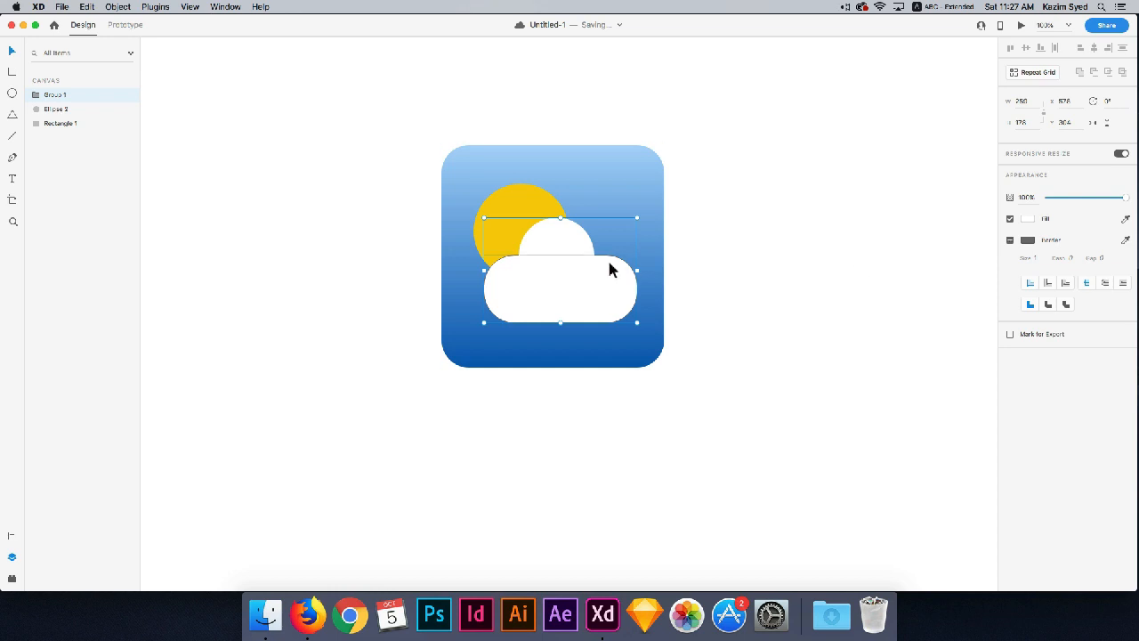
pyautogui.moveTo(511, 263)
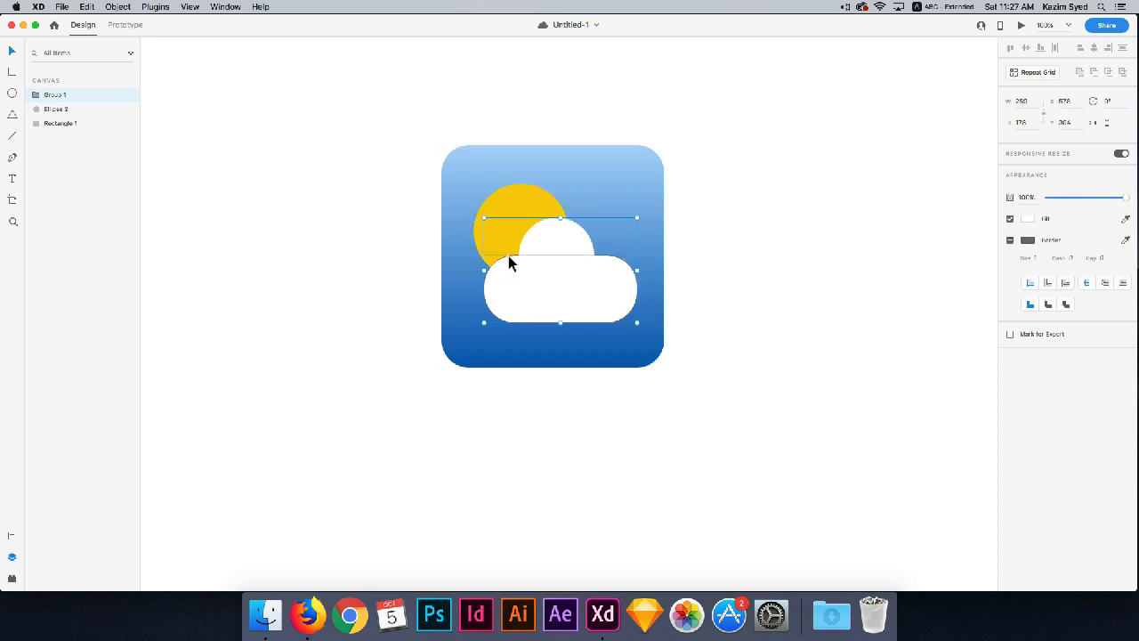
pyautogui.moveTo(618, 265)
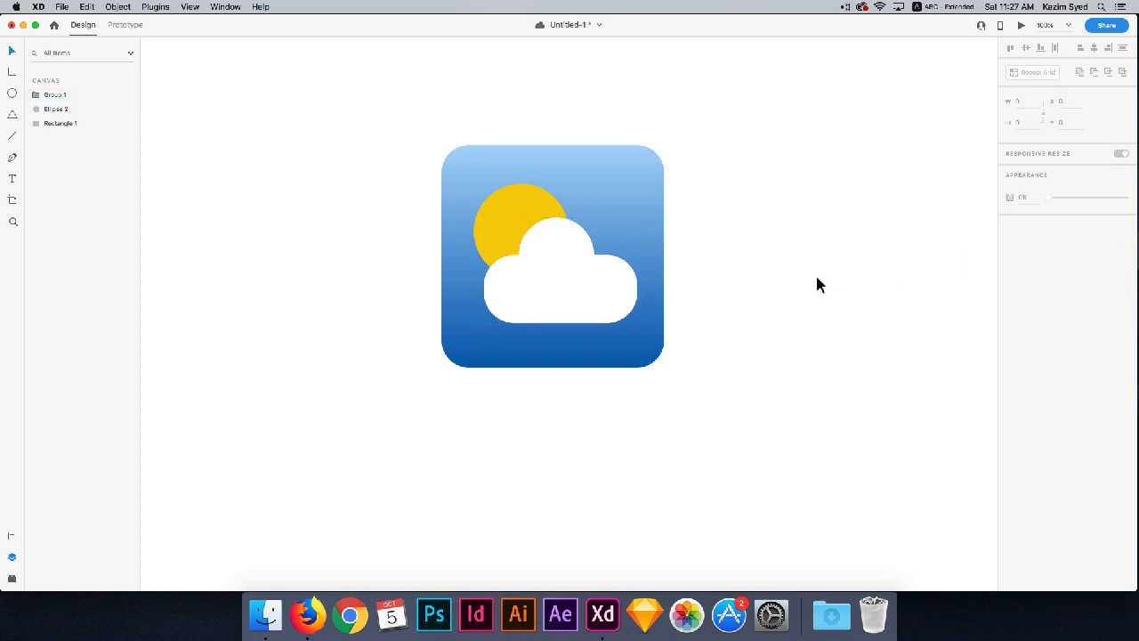
# Step: Lower the cloud group's opacity so the sun shows through, then save with Cmd+S
pyautogui.click(520, 209)
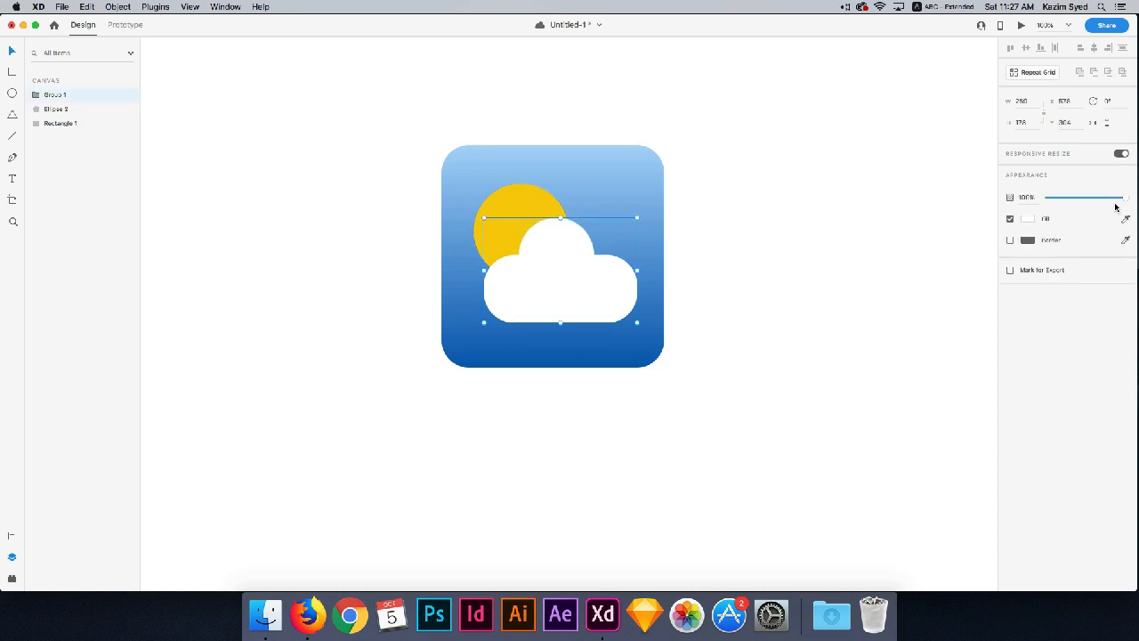
pyautogui.moveTo(1123, 196); pyautogui.dragTo(1108, 196)
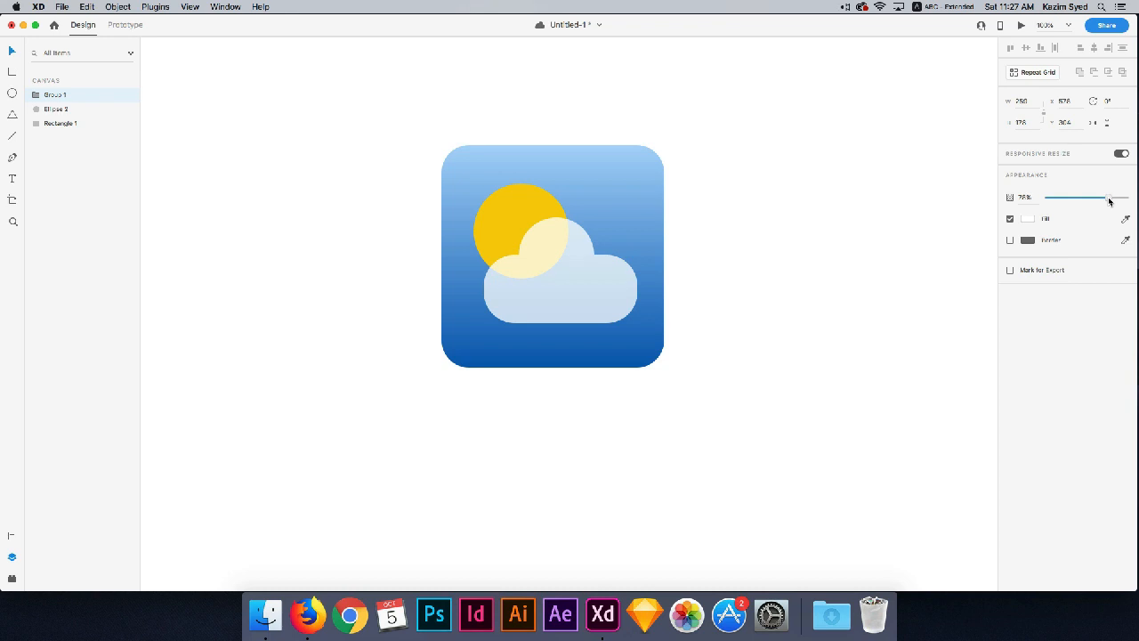
pyautogui.moveTo(1106, 198); pyautogui.dragTo(1111, 198)
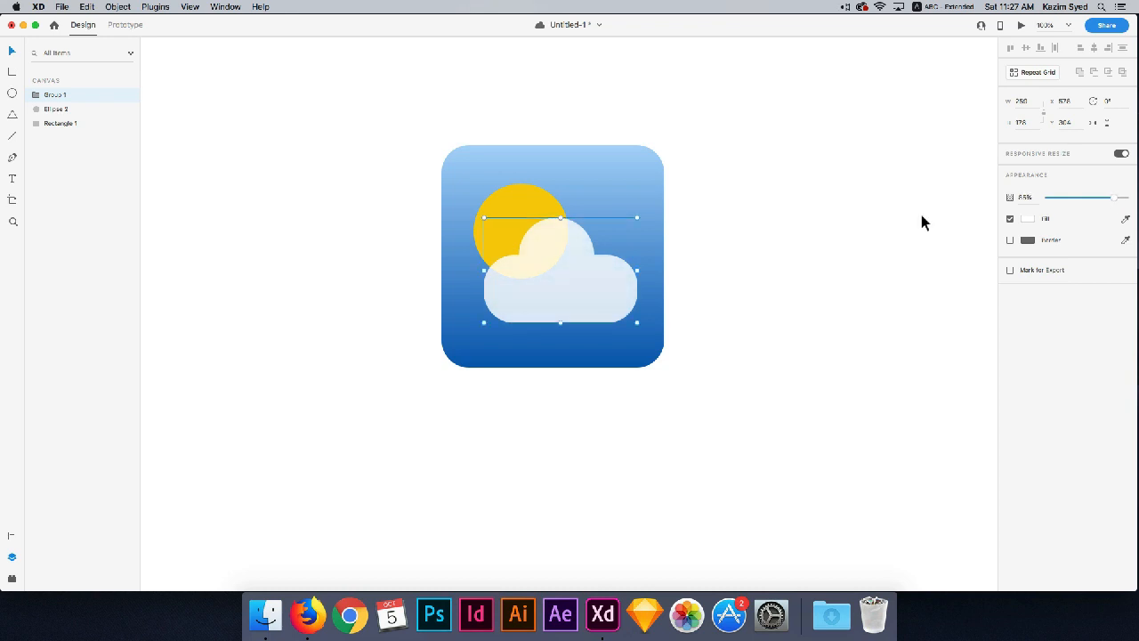
pyautogui.click(368, 109)
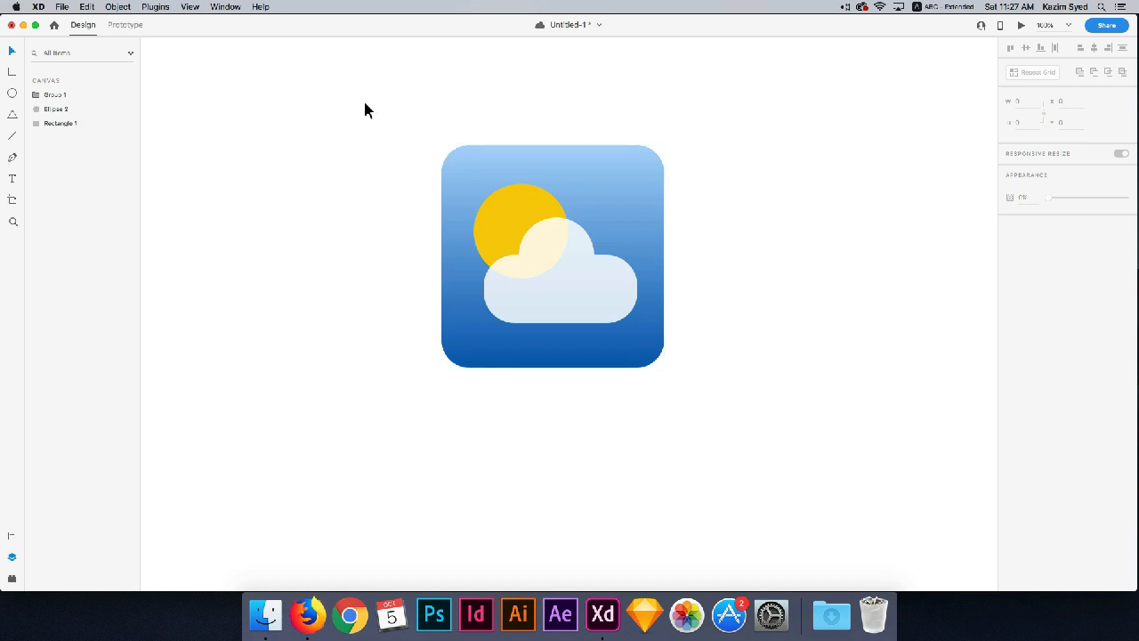
pyautogui.press('cmd+s')
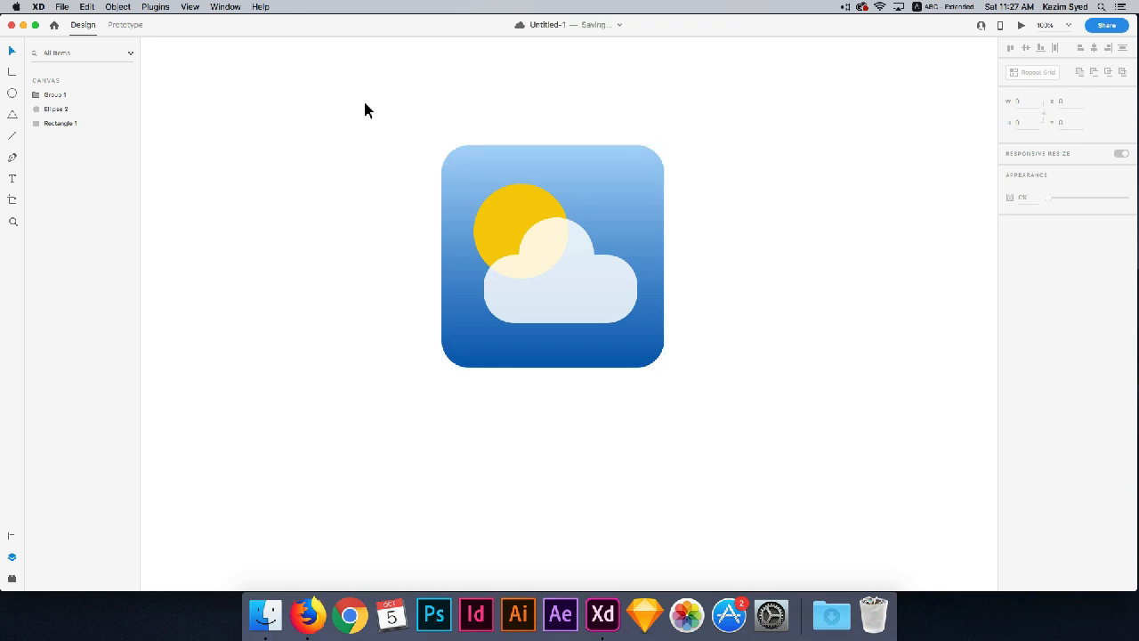